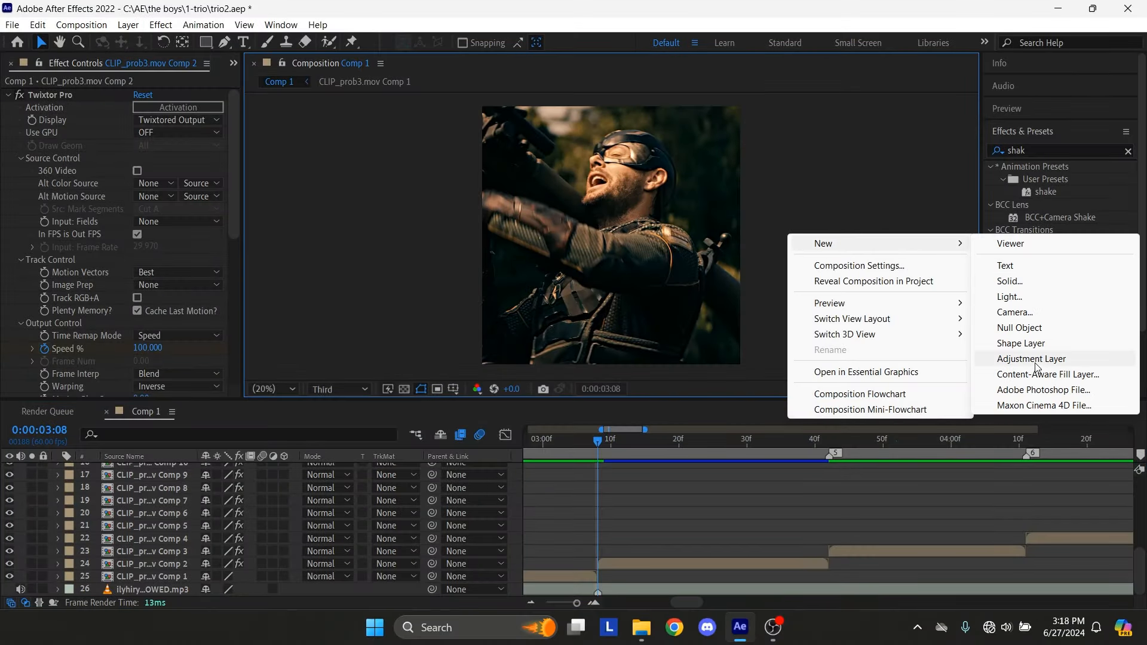
- Add a new adjustment layer above CLIP Comp 2 and trim it to the clip's span
click(1032, 358)
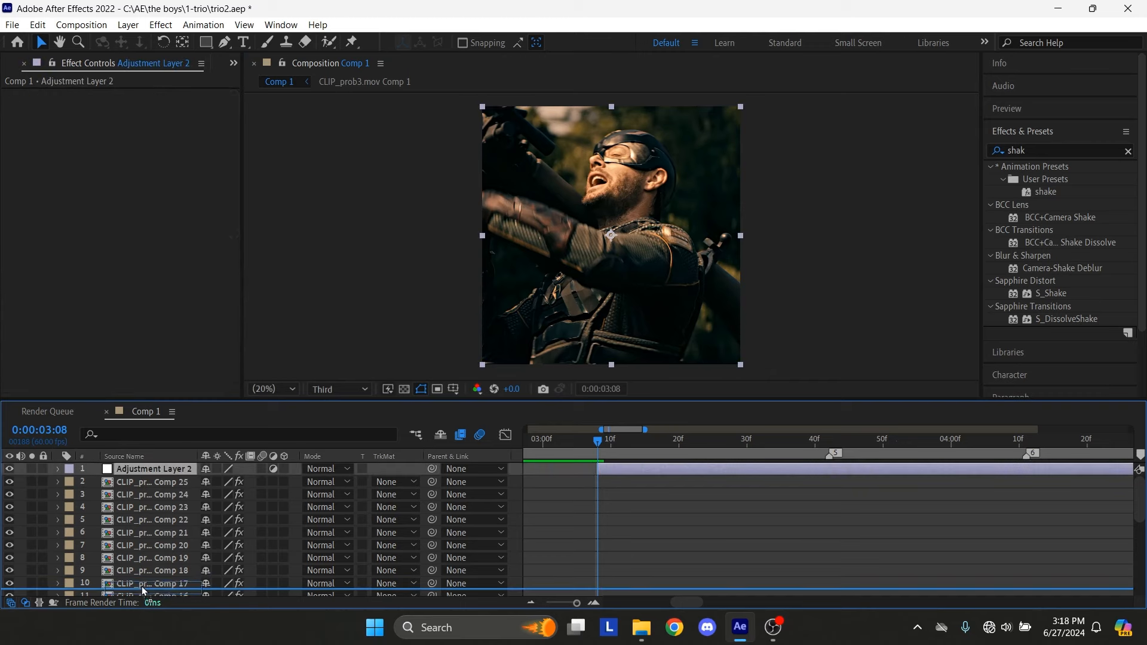
scroll(down, 3)
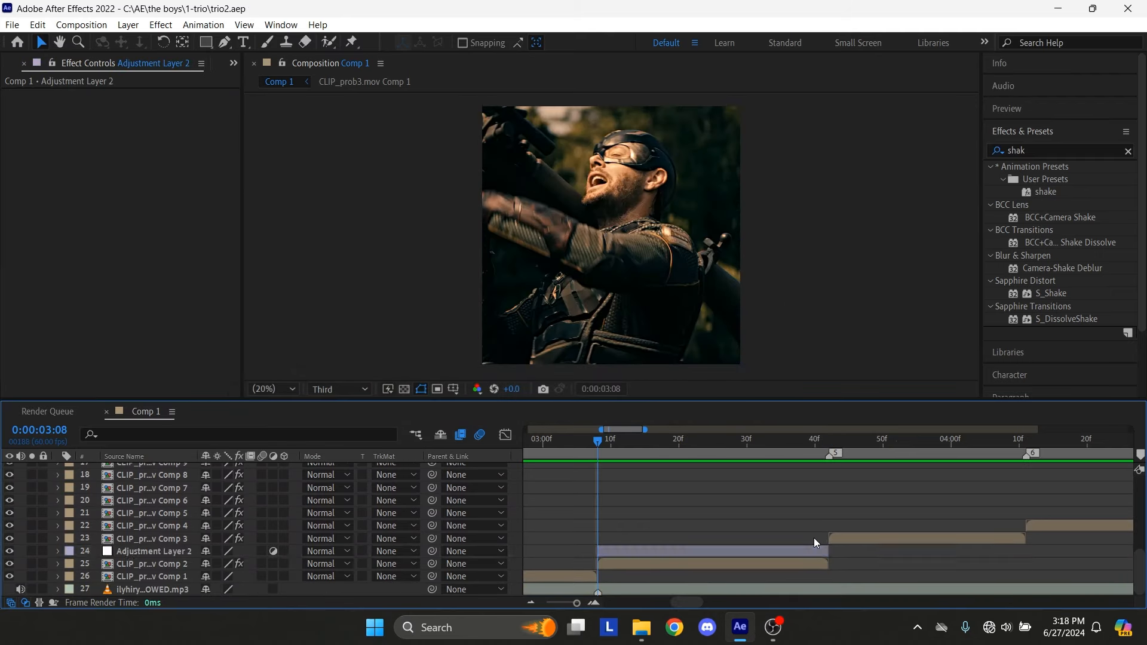
click(1054, 151)
text(direc)
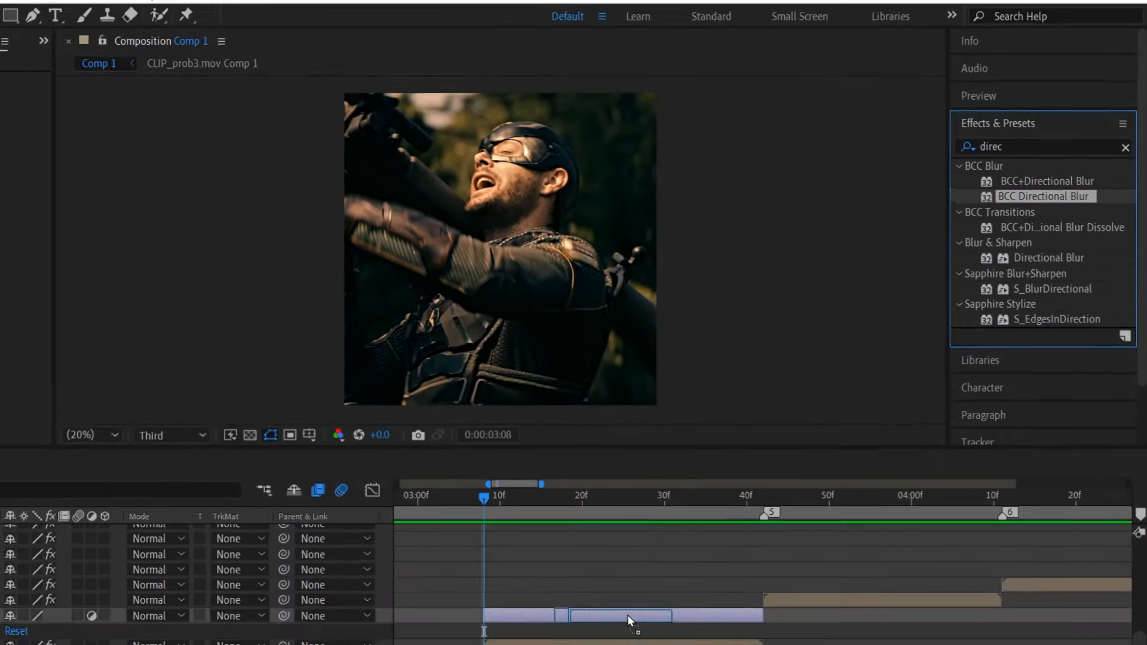
- Apply BCC Directional Blur and keyframe Blur Amount from 100 down to 0 a few frames later
double_click(1059, 196)
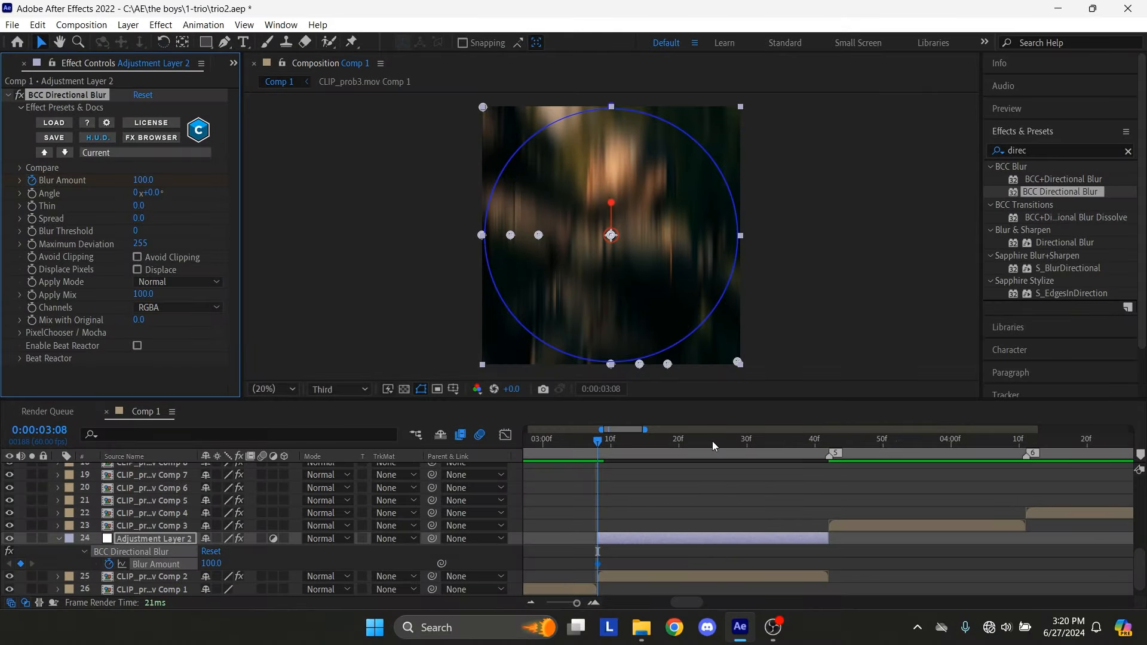
click(699, 439)
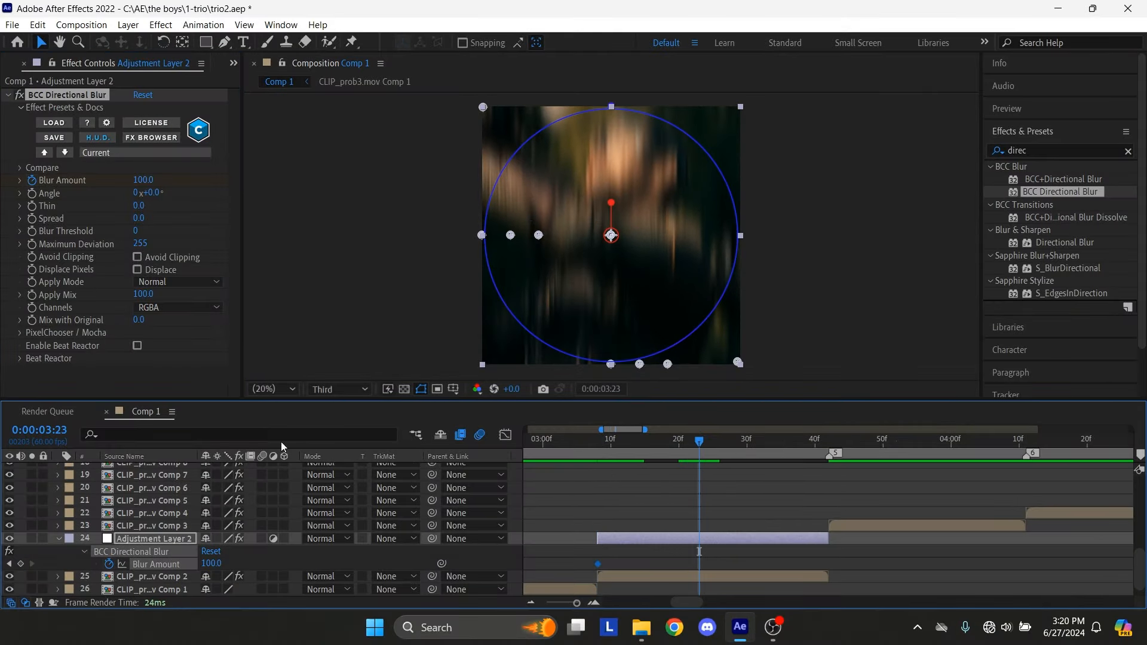
double_click(143, 180)
text(blur)
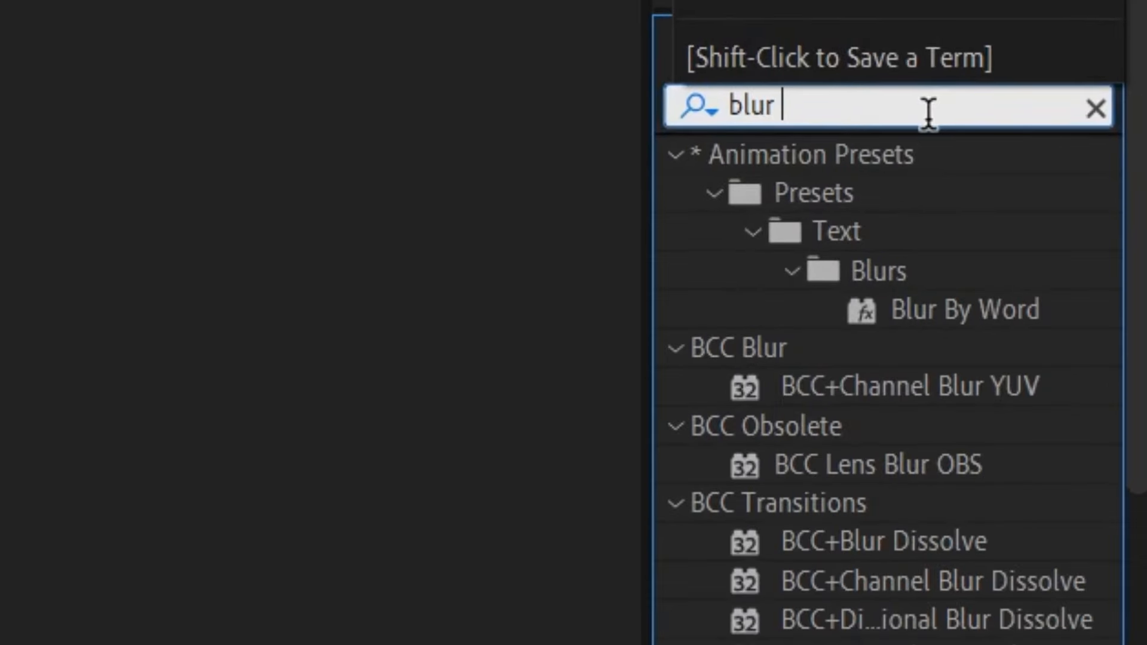
- Apply S_BlurMoCurves with Shift Y 300 and Wrap X set to Reflect
text(mo)
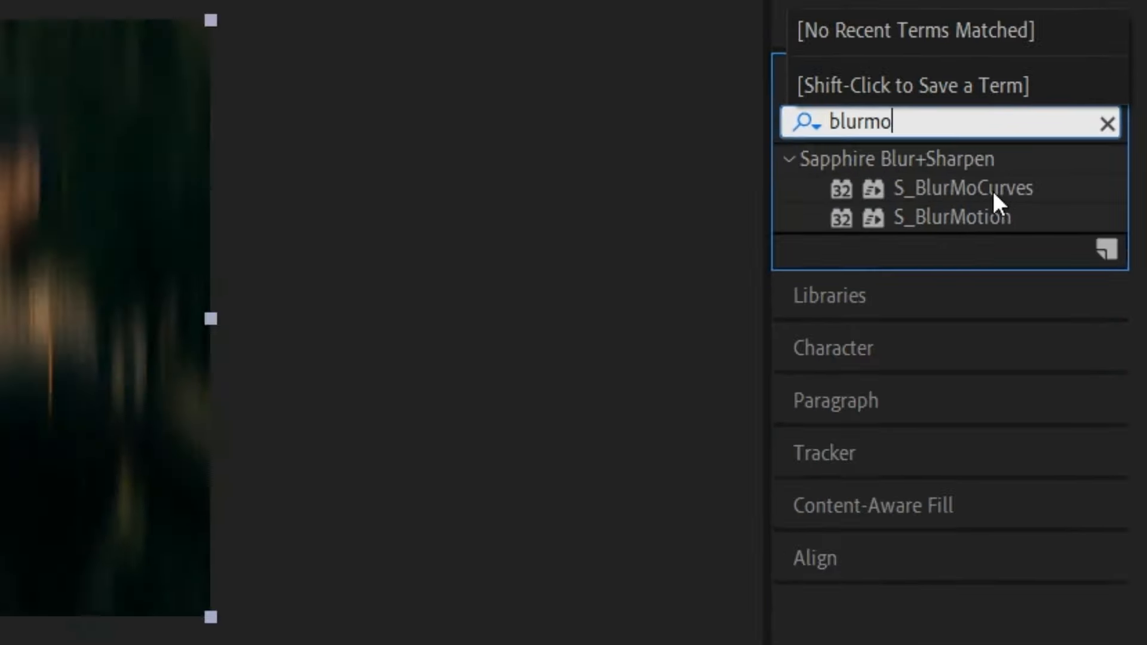
double_click(963, 188)
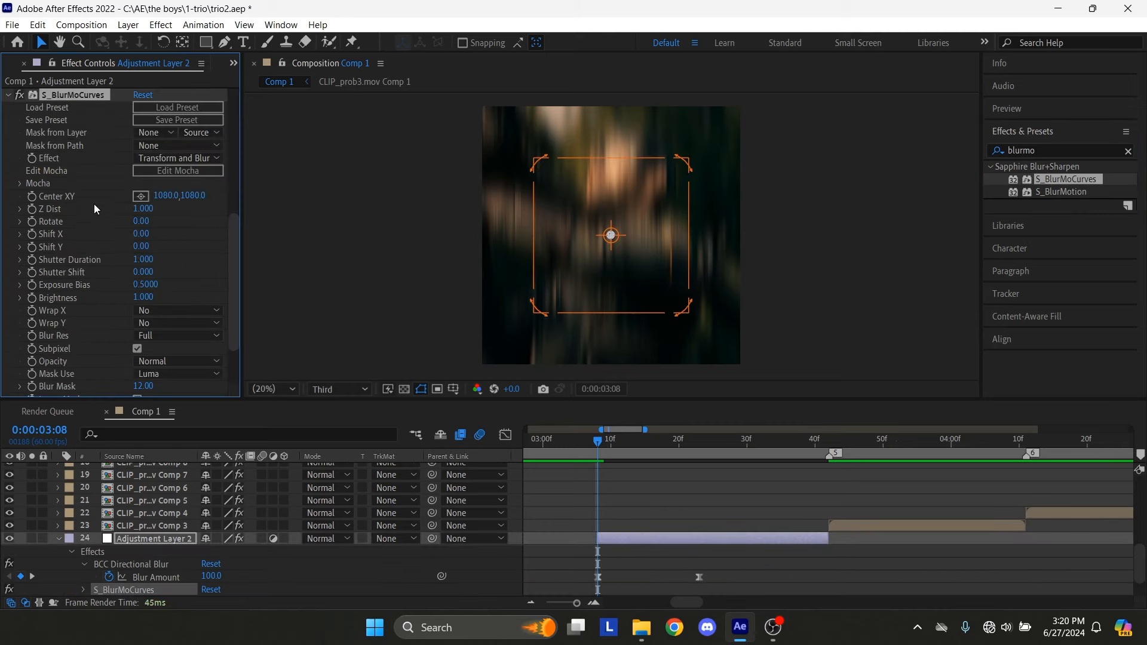
scroll(up, 3)
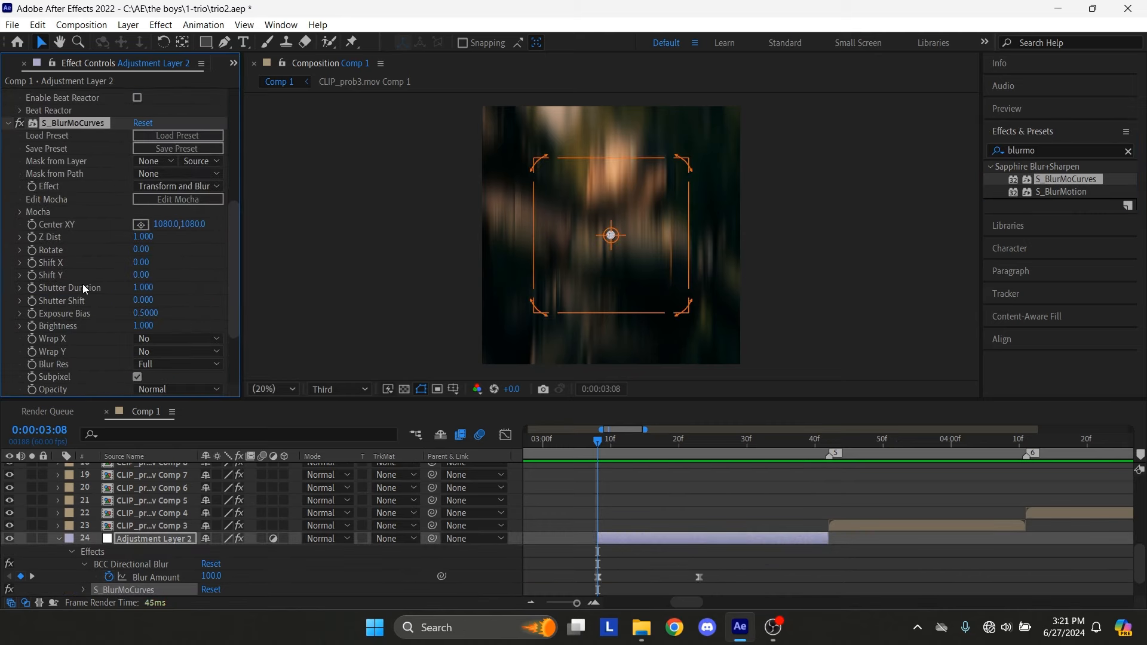
mouse_move(34, 283)
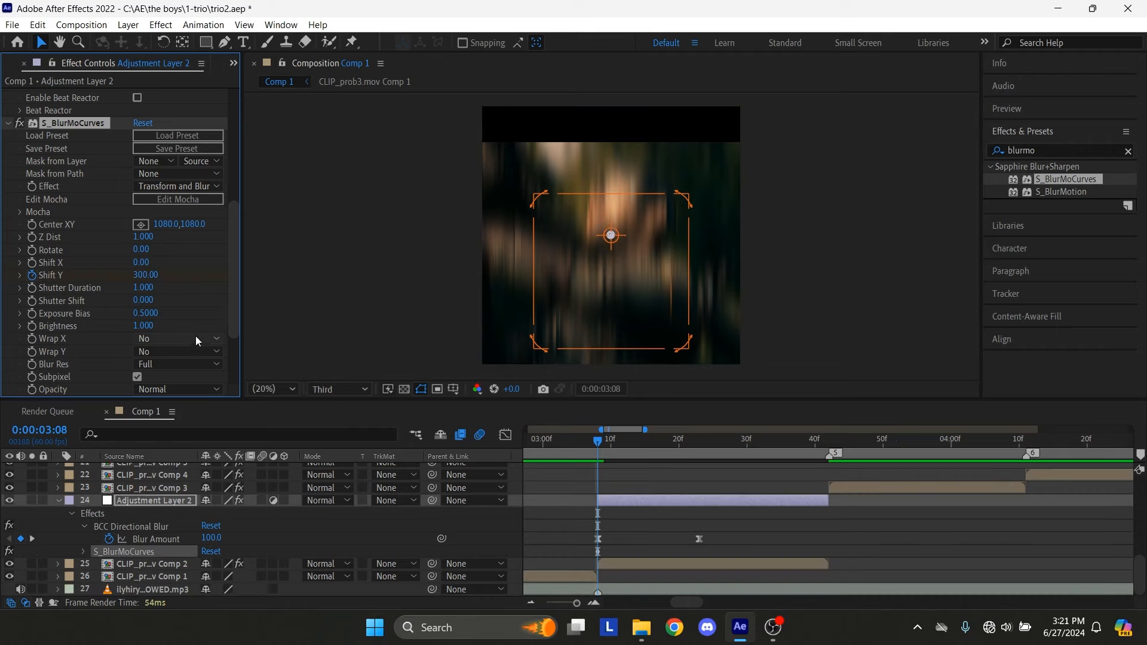
mouse_move(183, 343)
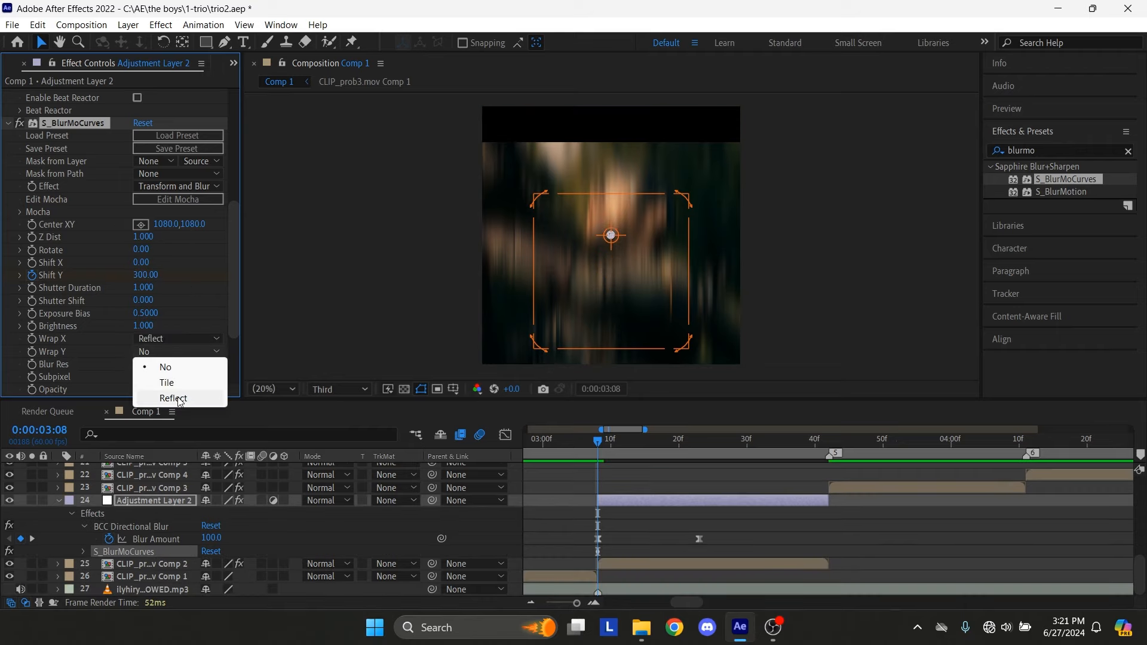
- Set Wrap Y to Reflect and start keyframing Shift Y with alternating up-and-down values
click(172, 397)
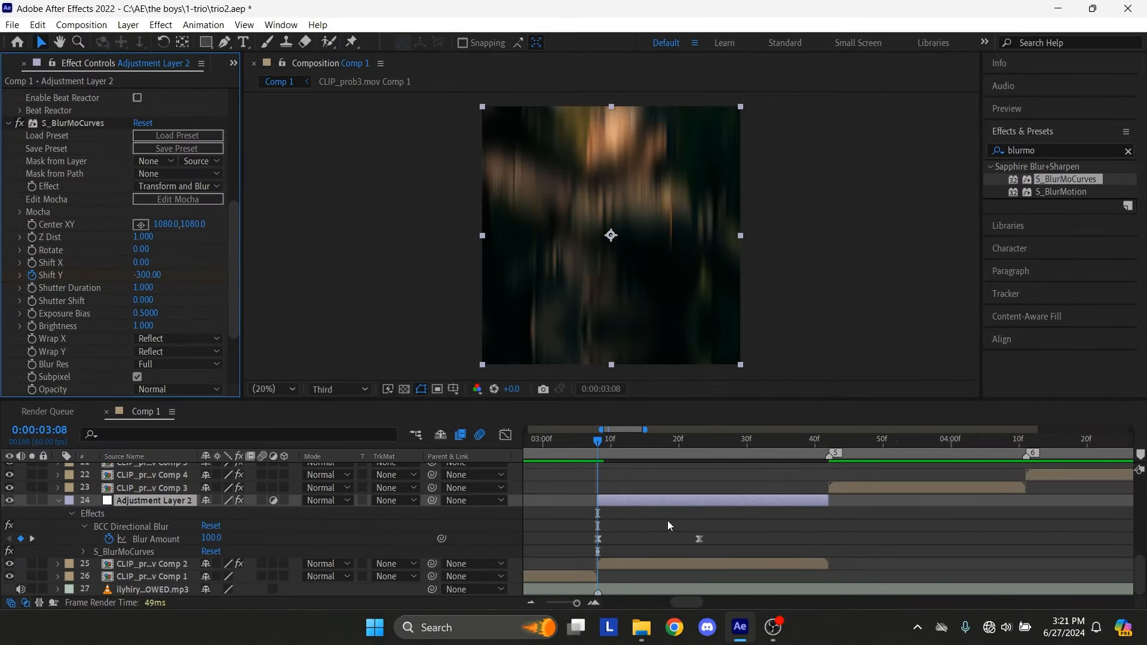
click(665, 429)
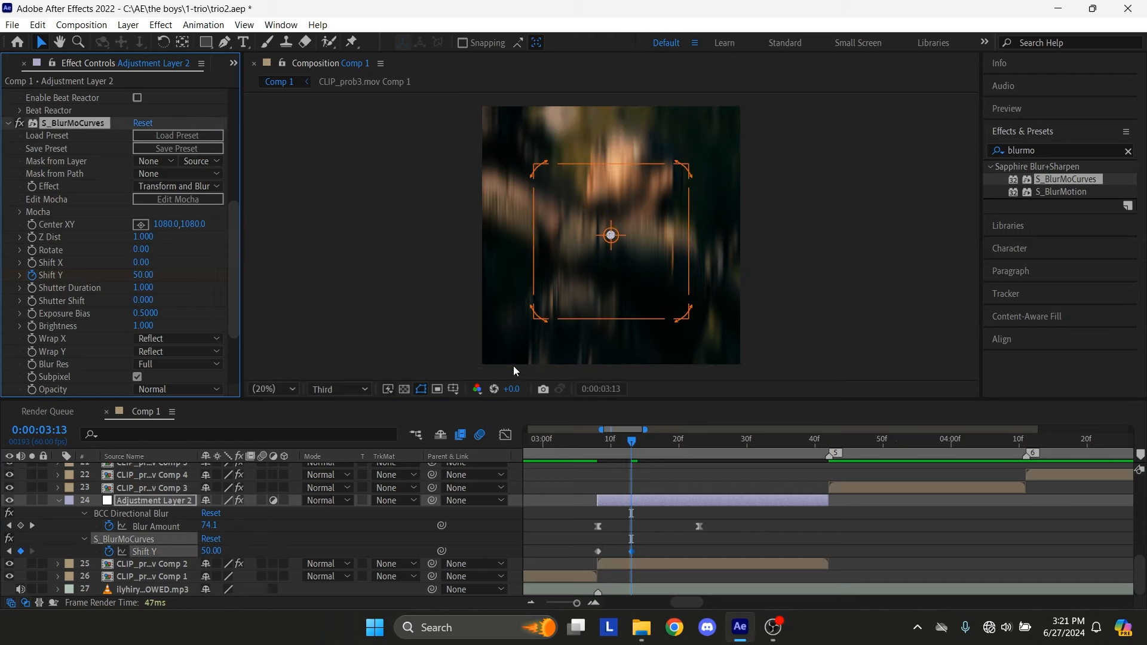
click(684, 440)
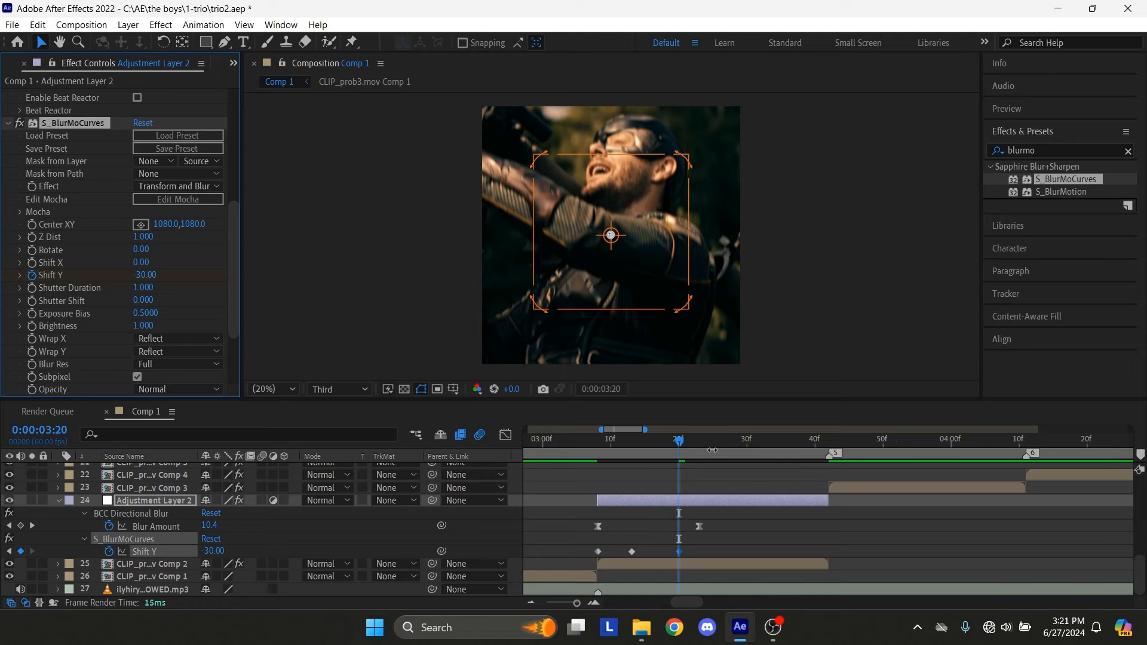
- Continue the Shift Y shake keyframes a few frames apart, settling the value to 0
click(720, 439)
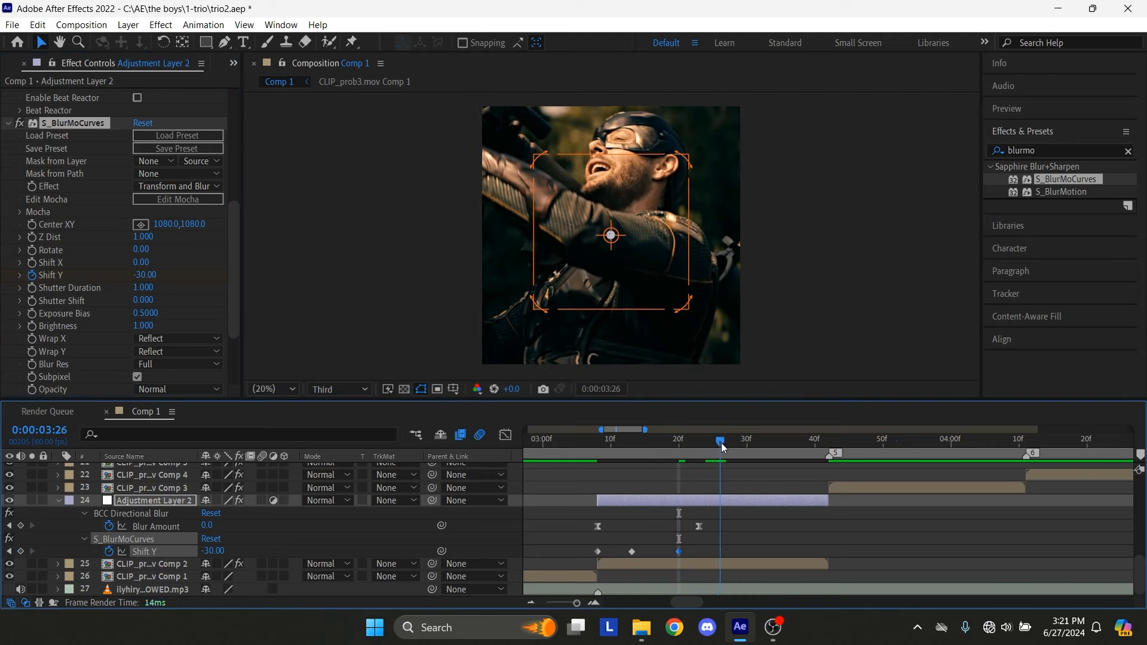
click(734, 442)
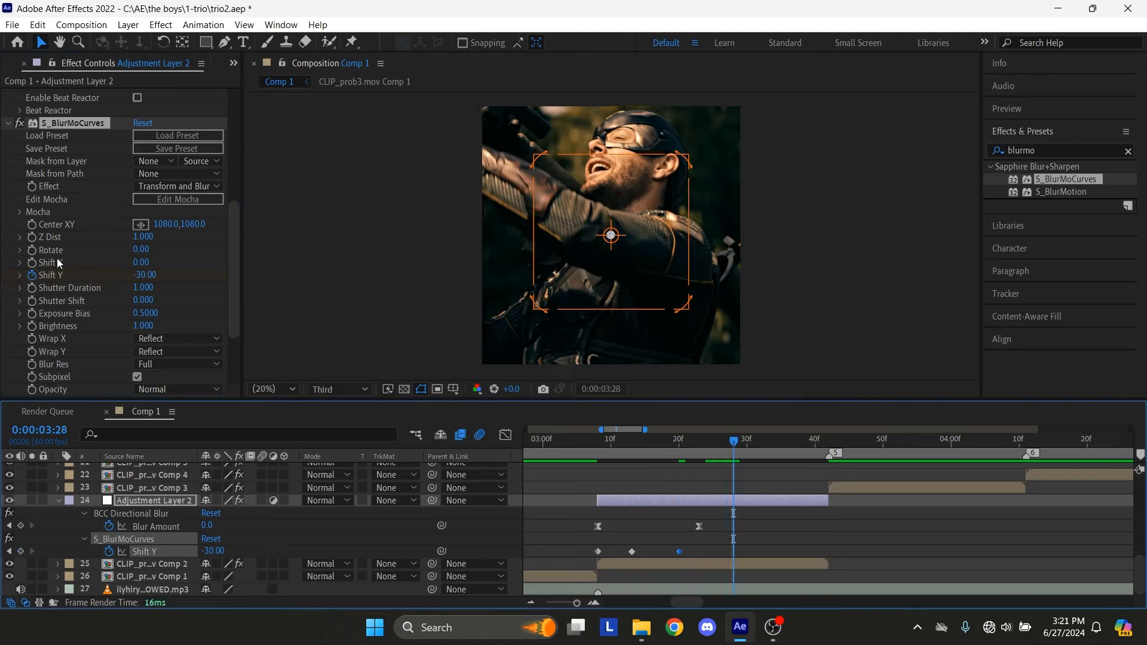
text(5.00)
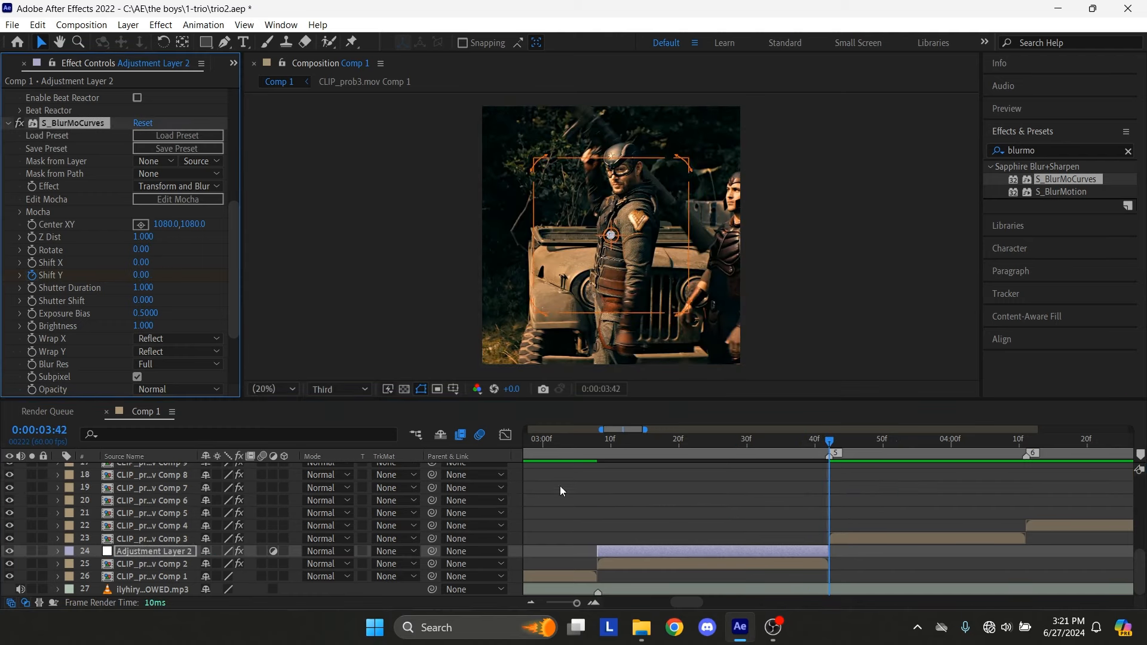
click(58, 501)
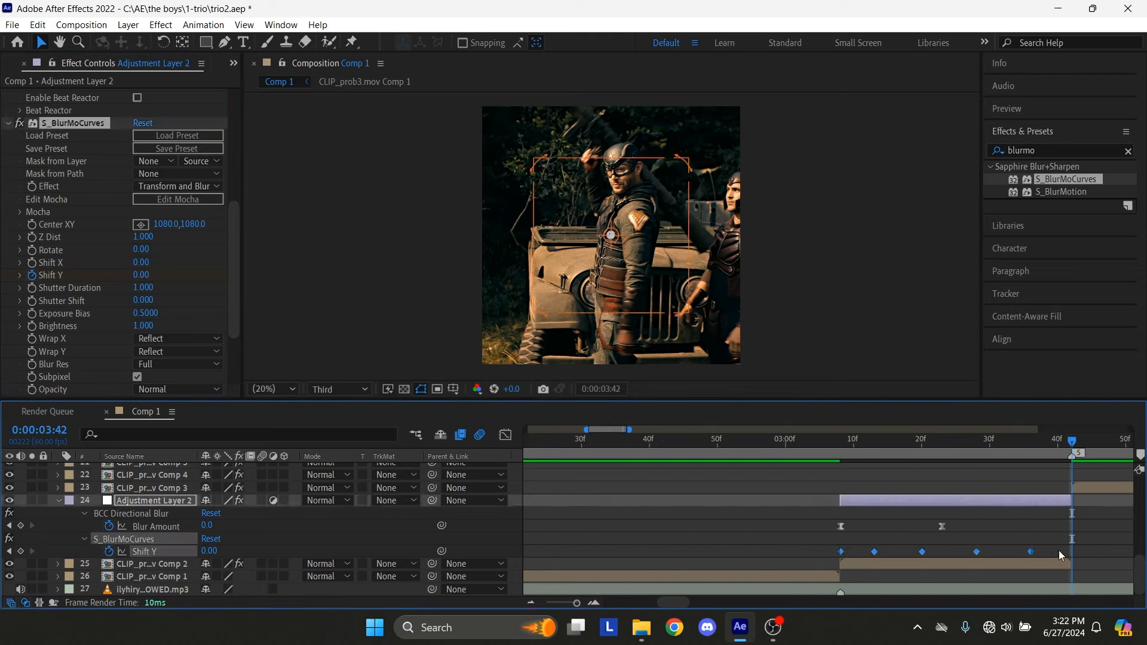
click(872, 439)
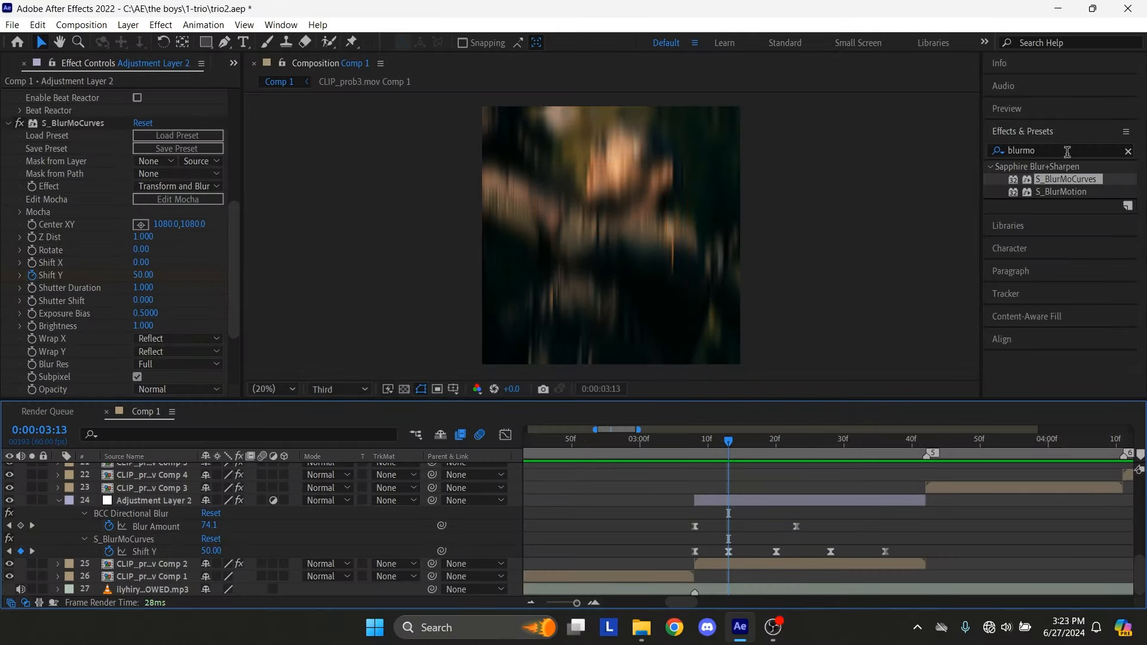
- Apply Brightness & Contrast with Brightness keyframed from 150 at layer start to 0 at its end
text(br)
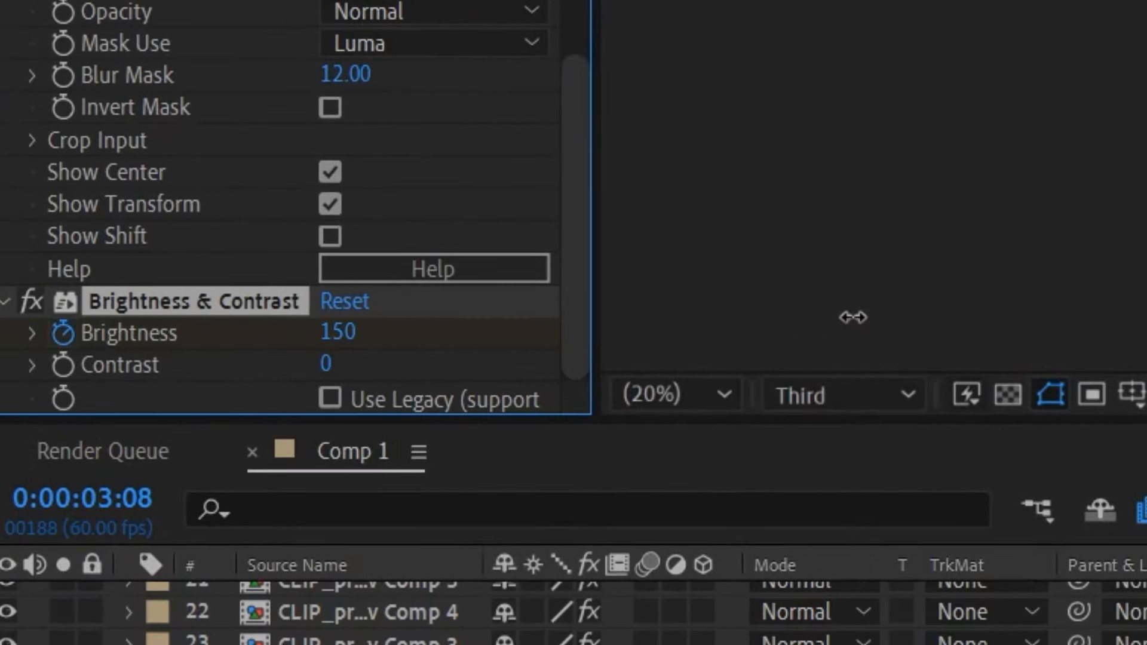
double_click(337, 331)
text(100)
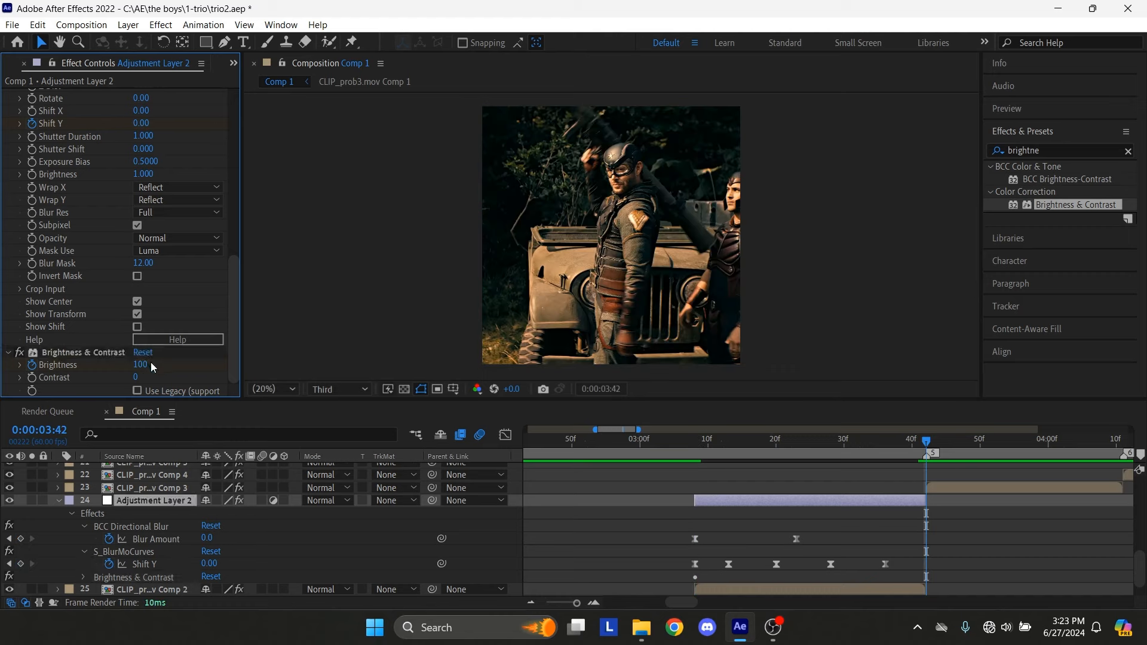
click(143, 351)
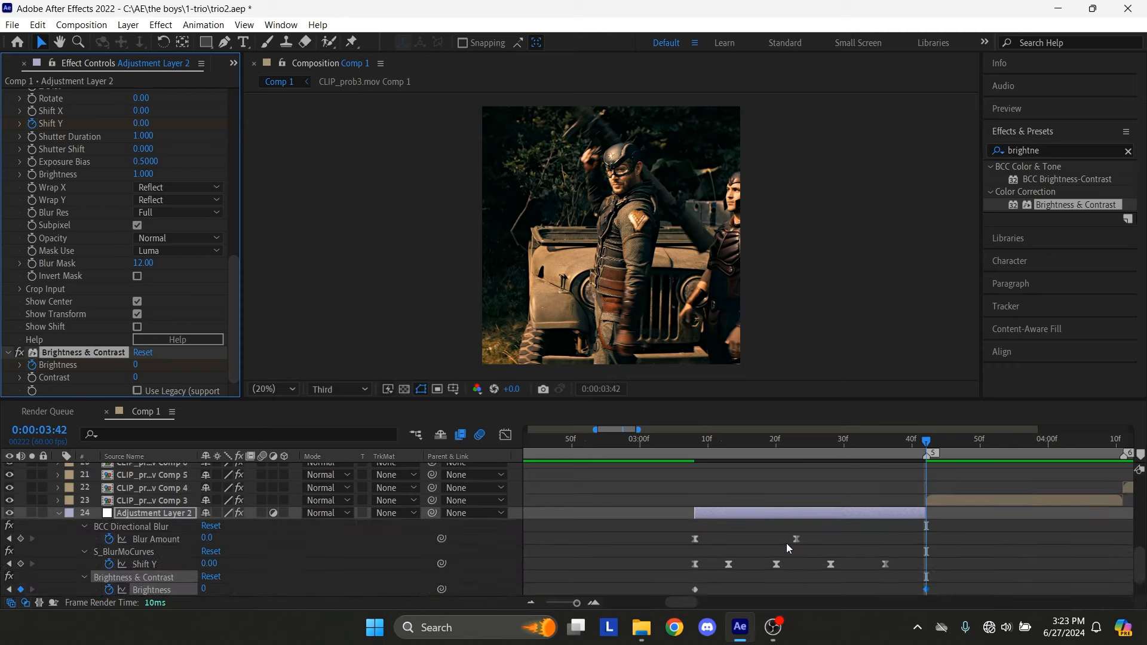
scroll(down, 3)
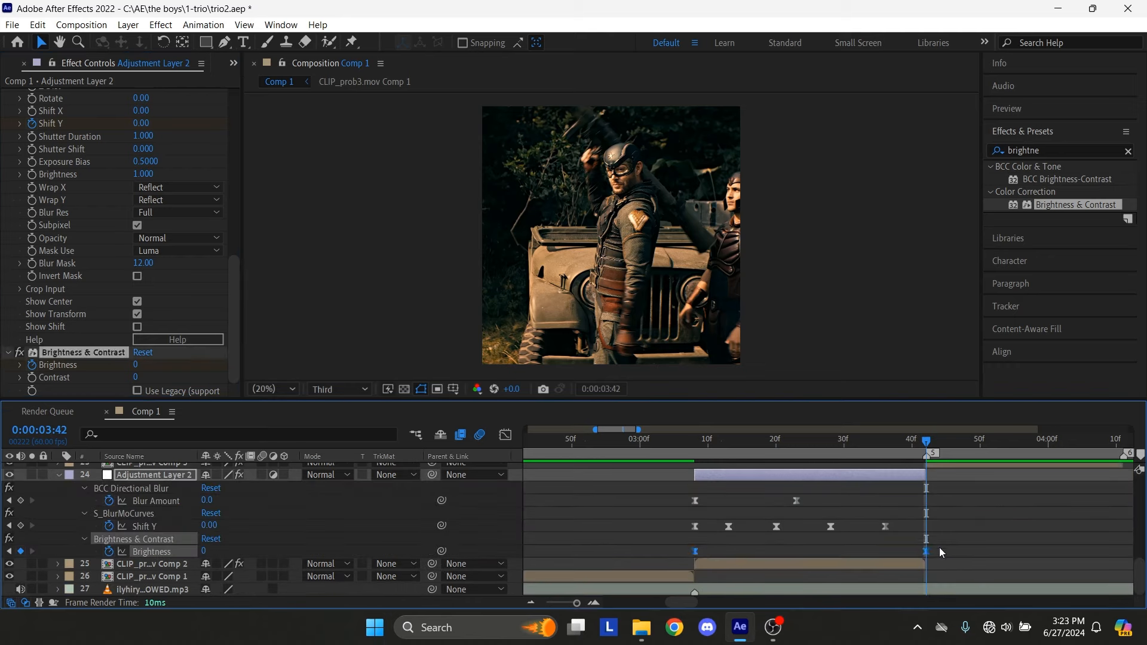